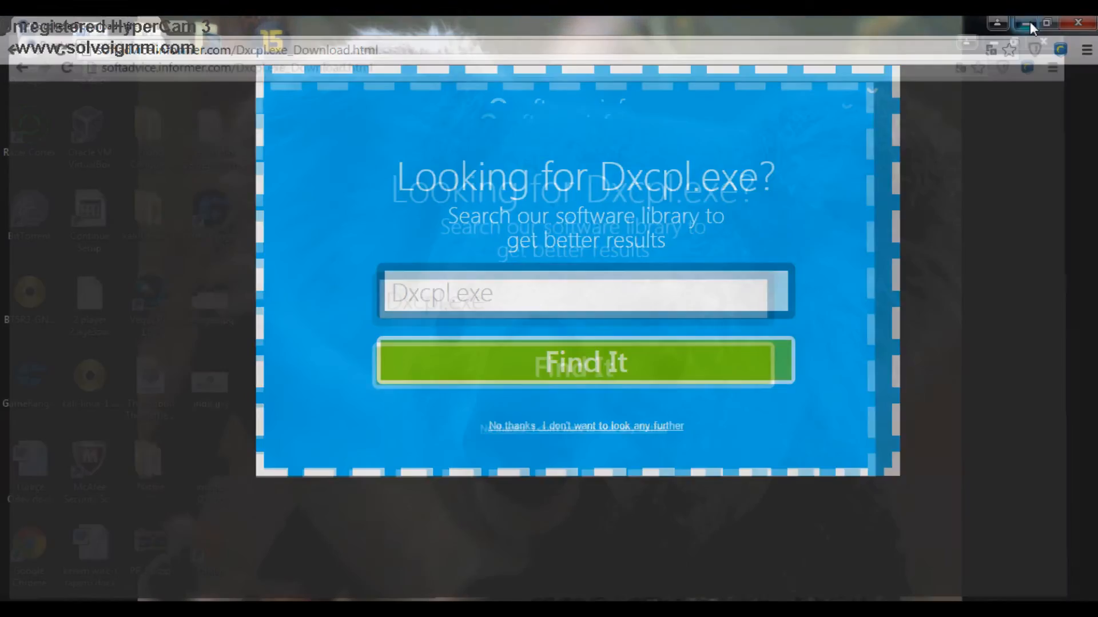
# - Open the Microsoft DirectX Control Panel product page from the Dxcpl.exe search results
pyautogui.click(1080, 22)
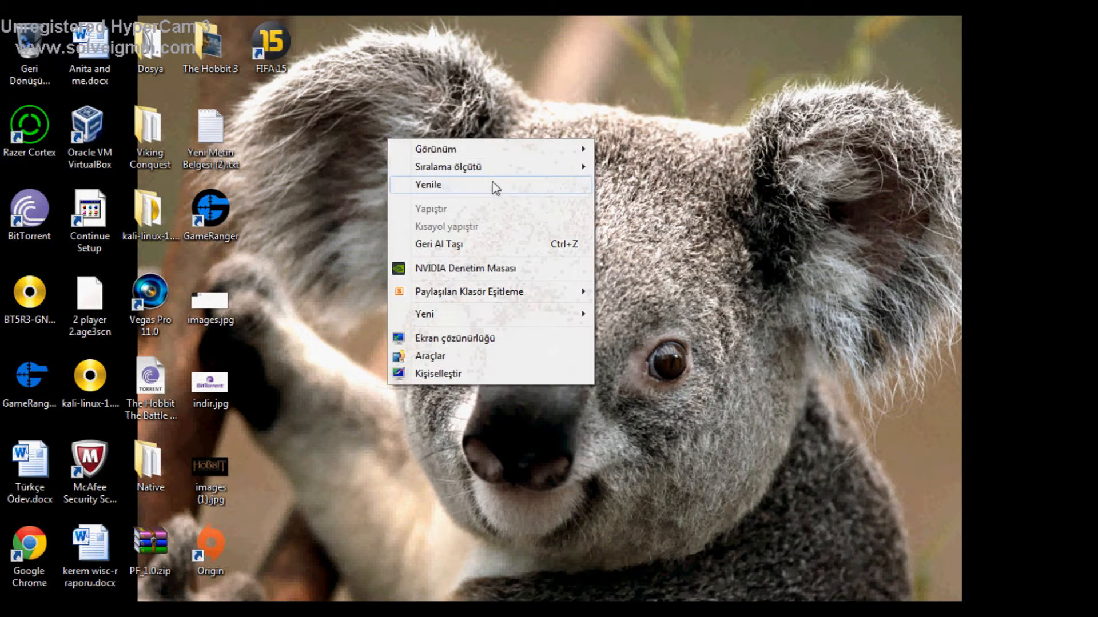
pyautogui.click(428, 186)
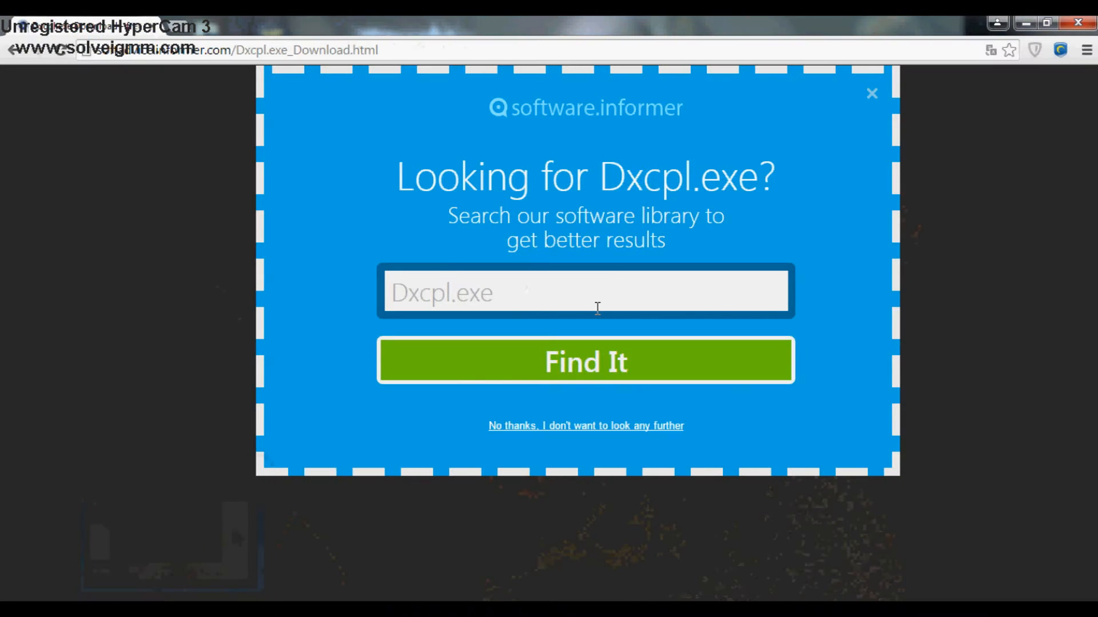
pyautogui.moveTo(858, 97)
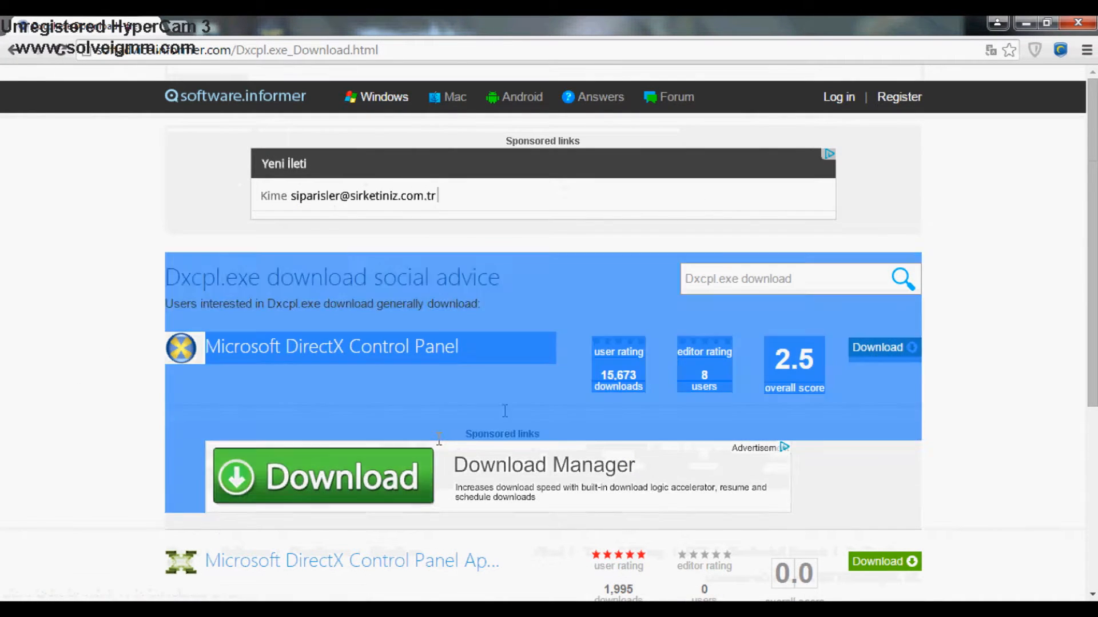
pyautogui.click(332, 346)
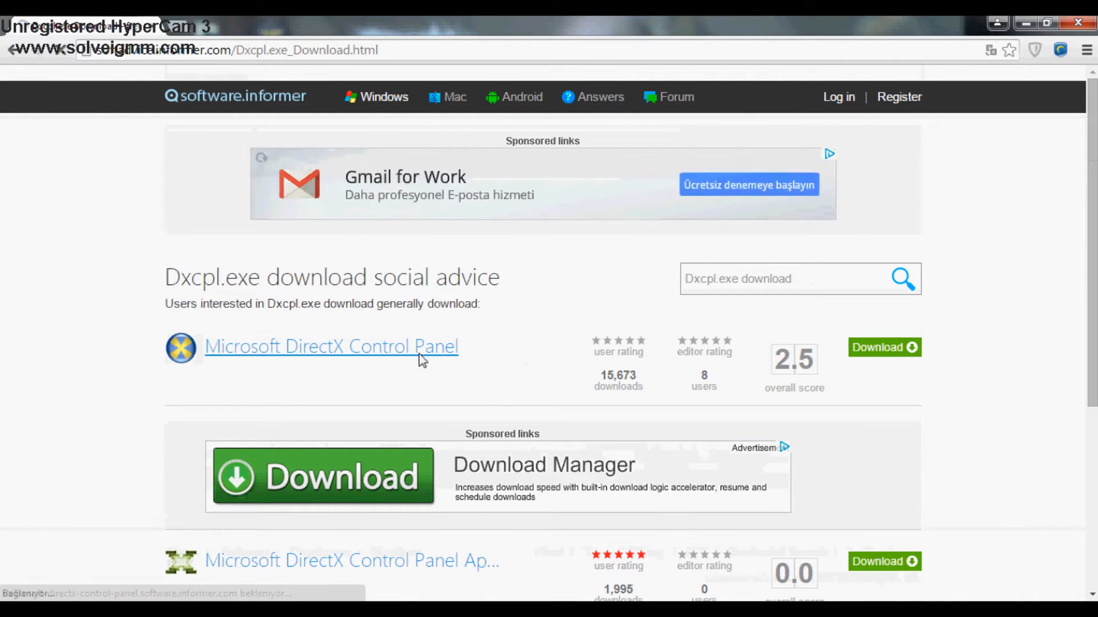
pyautogui.click(331, 346)
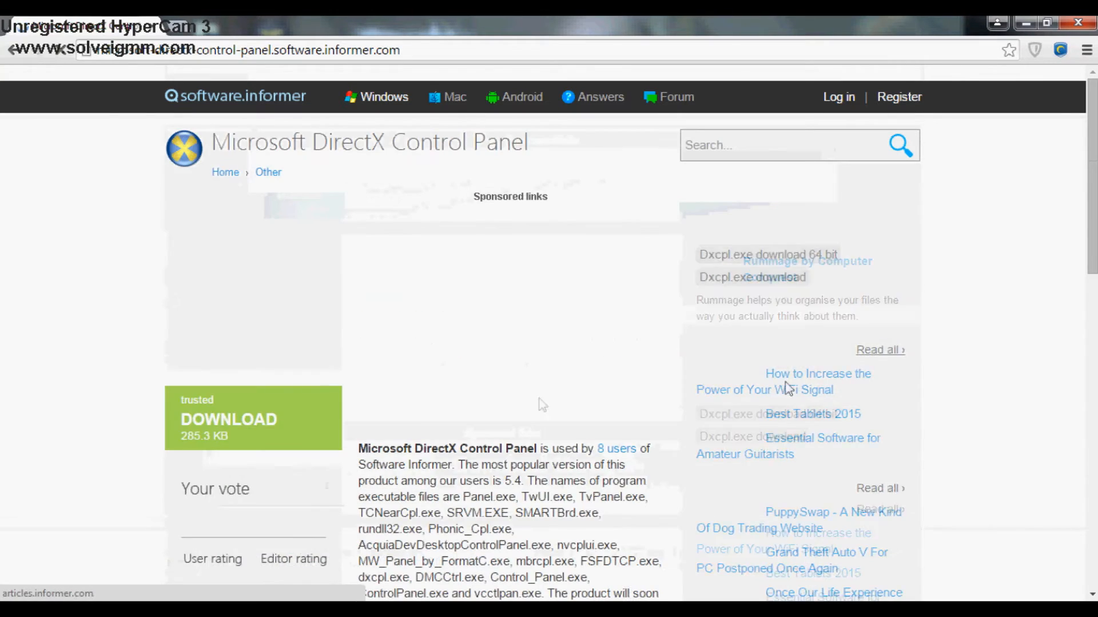
pyautogui.scroll(-3)
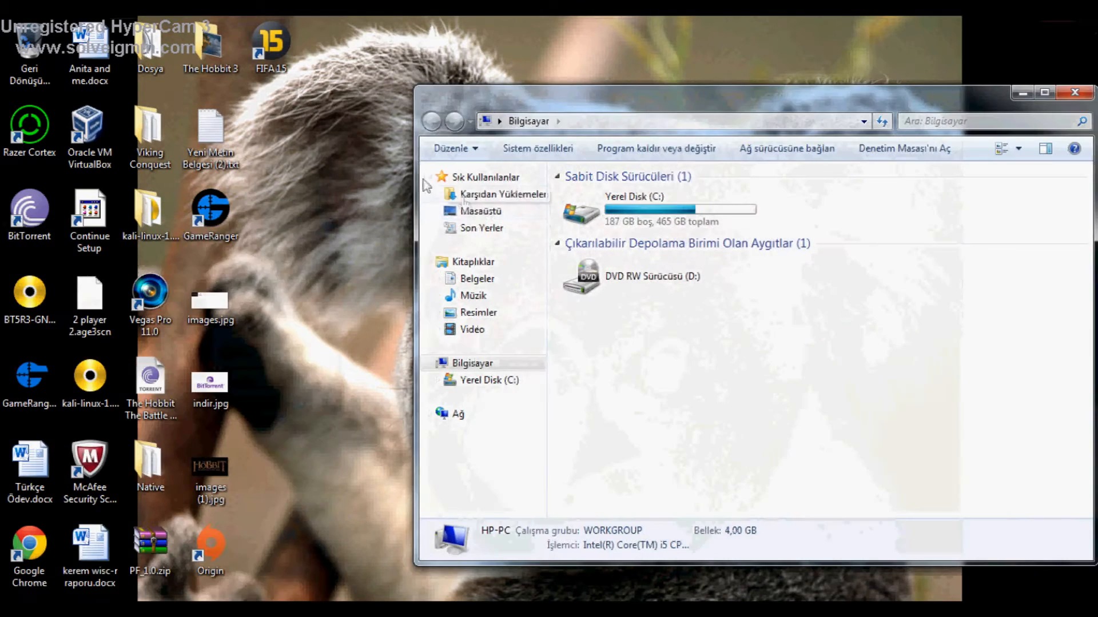
# - Navigate to C:\Program Files (x86)\Origin Games\FIFA 15 in Windows Explorer
pyautogui.click(496, 193)
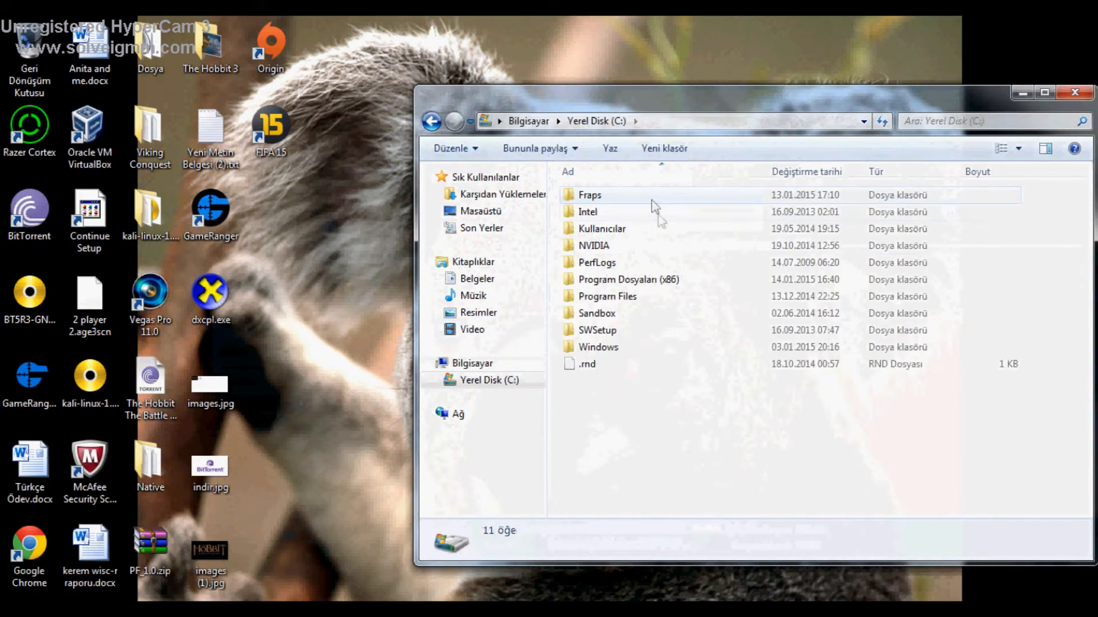
pyautogui.doubleClick(628, 279)
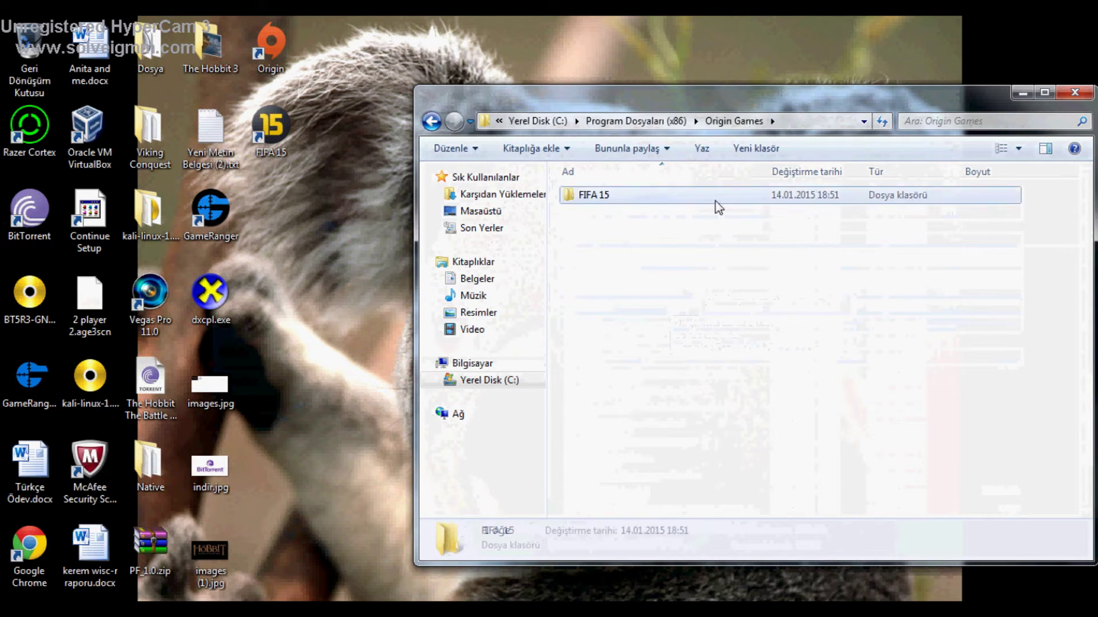
pyautogui.doubleClick(588, 194)
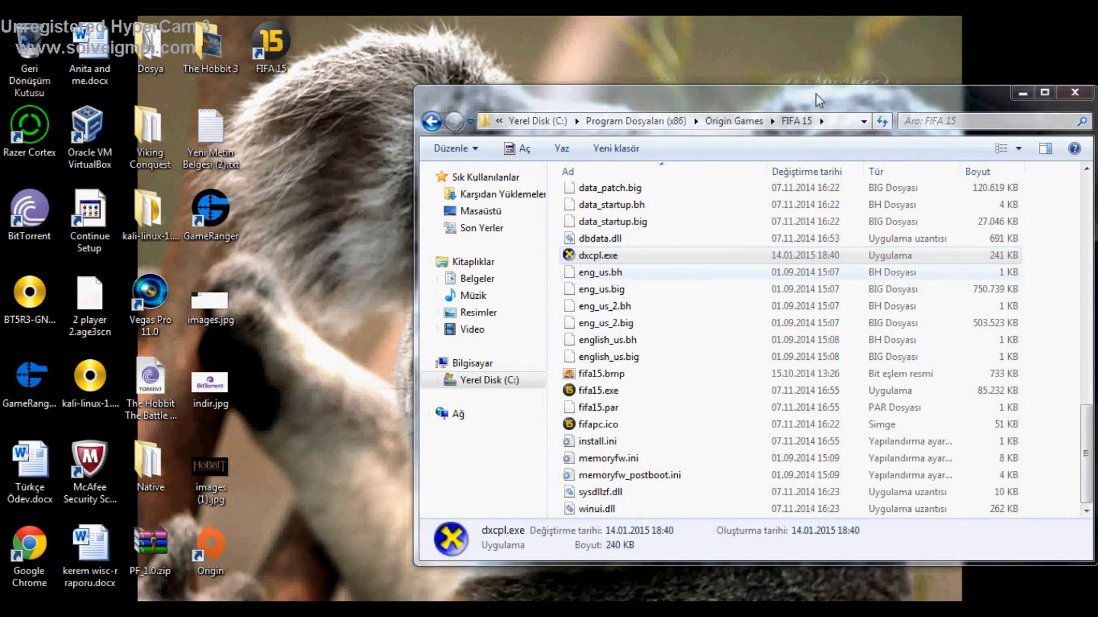
# - Run dxcpl.exe from the game folder and open its Edit List of target executables
pyautogui.doubleClick(600, 256)
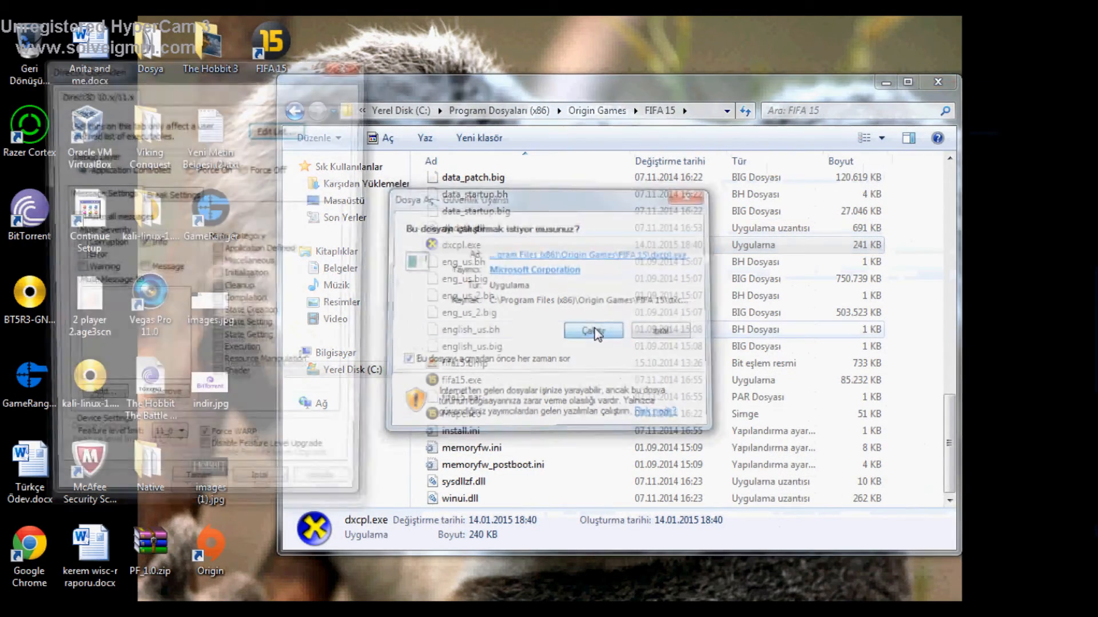
pyautogui.click(592, 329)
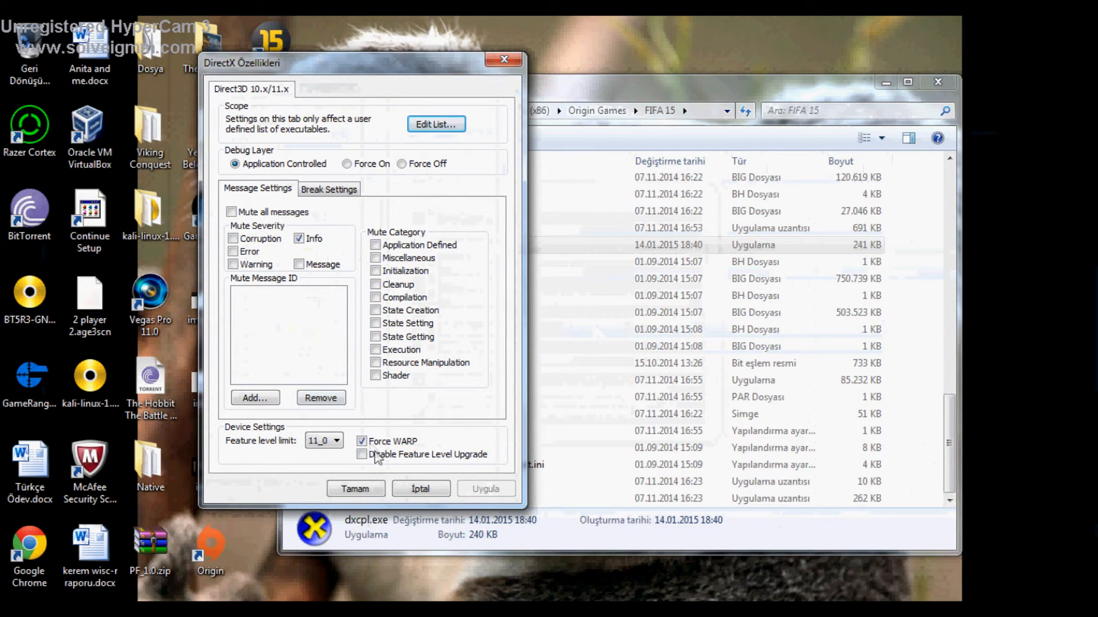
pyautogui.click(435, 124)
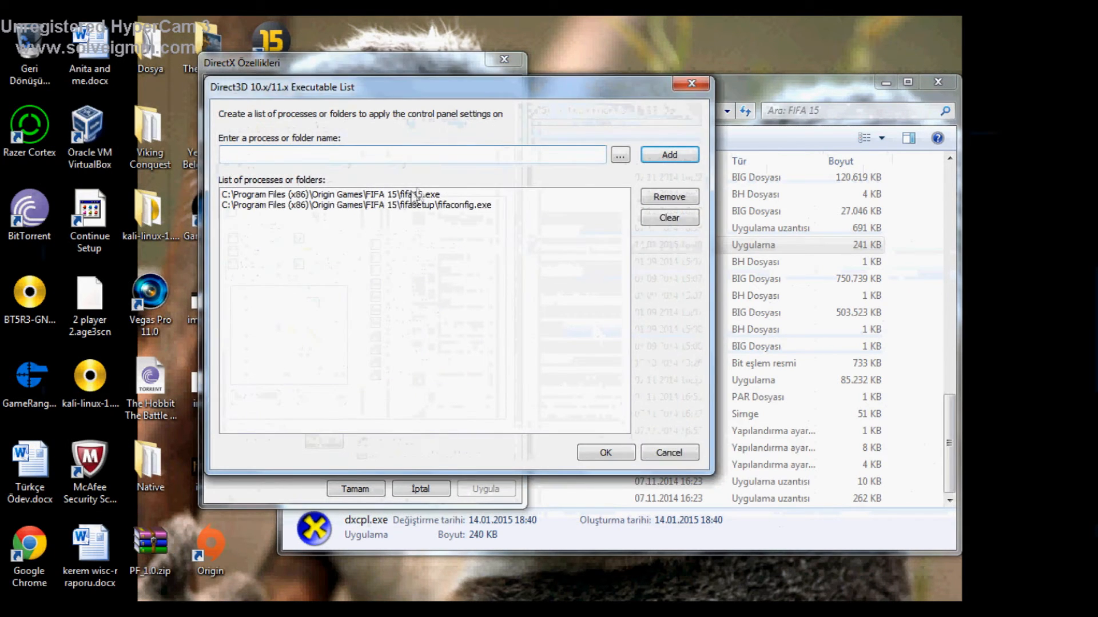
# - Clear the executable list and rebuild it with fifaconfig.exe and fifa15.exe
pyautogui.click(669, 217)
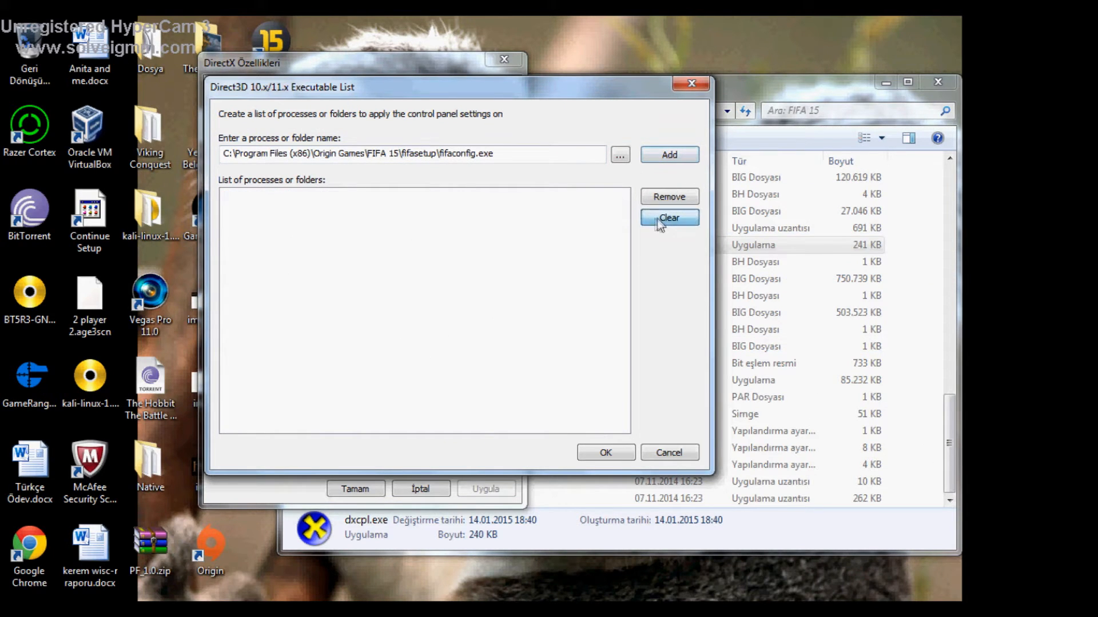
pyautogui.click(620, 155)
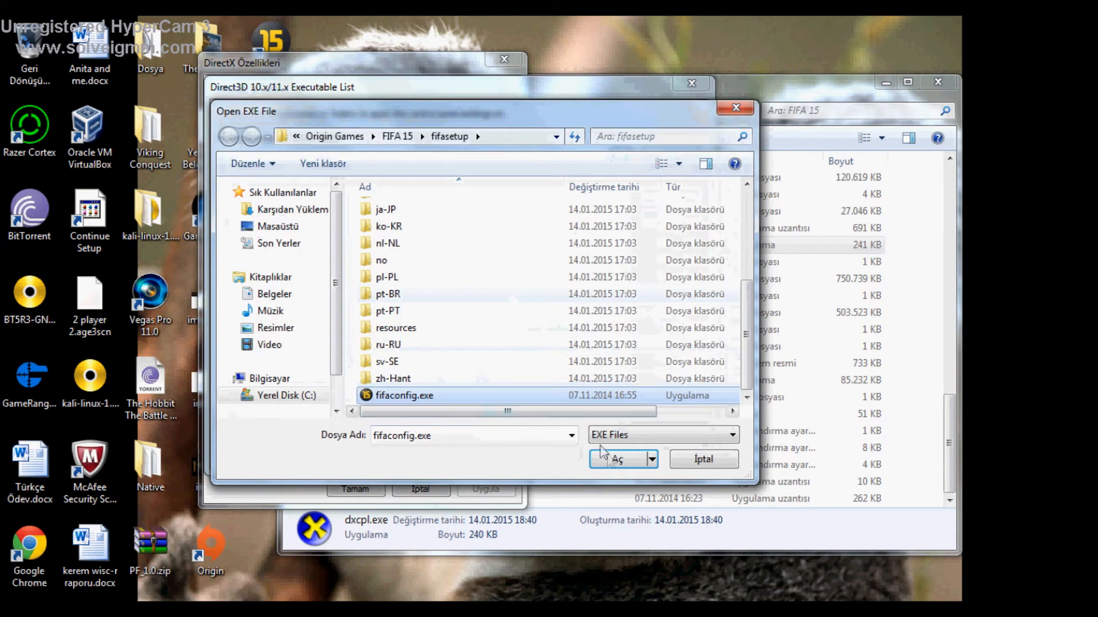
pyautogui.click(616, 460)
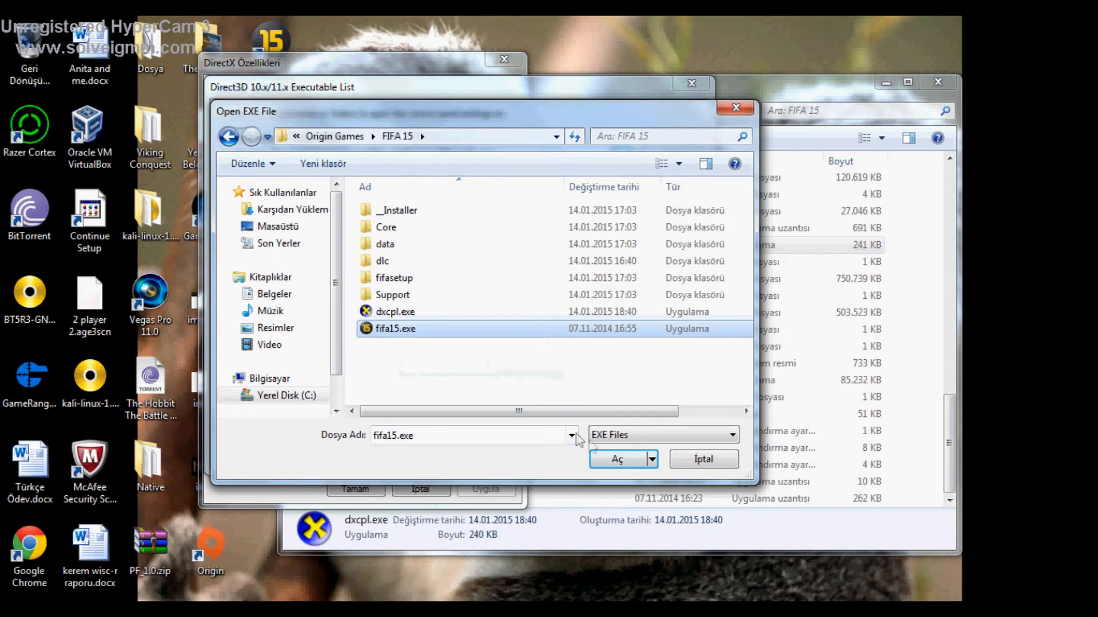
pyautogui.click(615, 460)
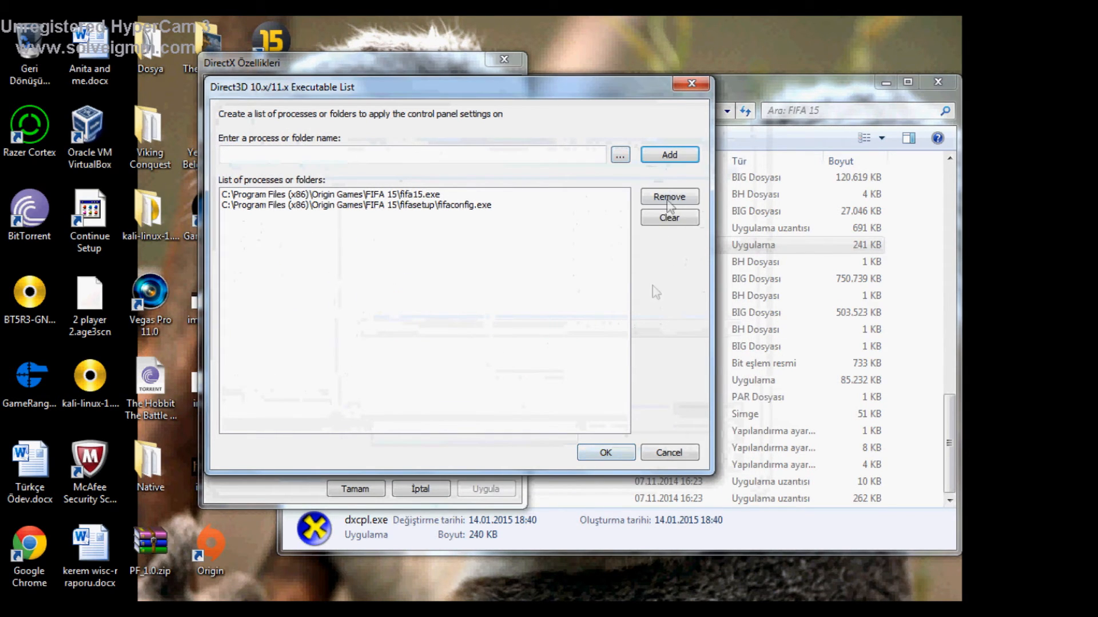
pyautogui.click(606, 453)
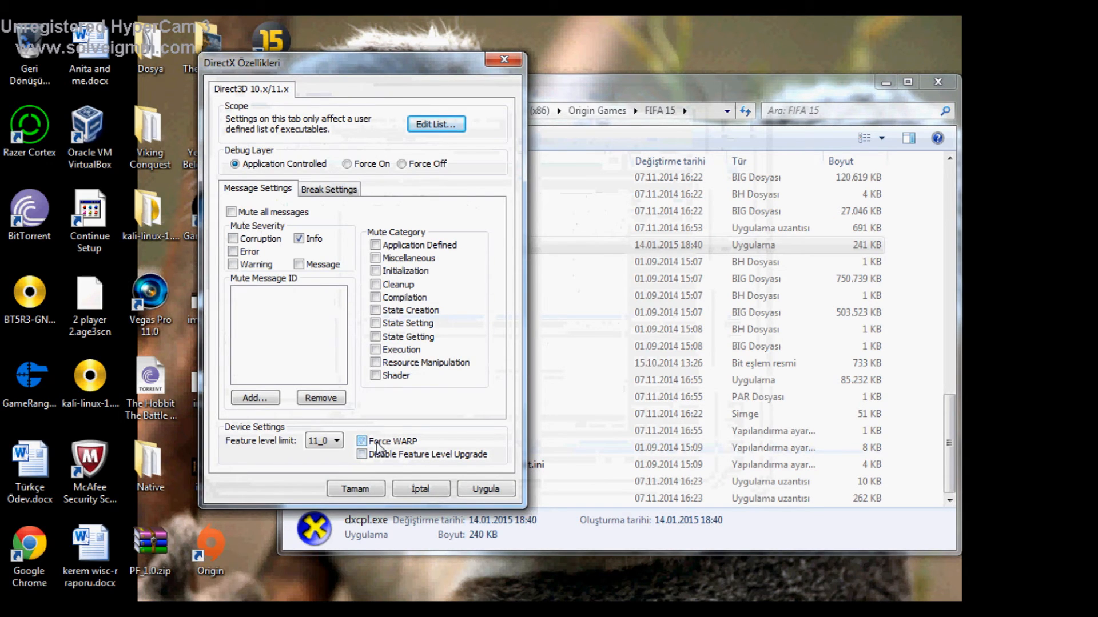
# - Enable Force WARP with feature level limit 11_0 and close the DirectX Properties window
pyautogui.click(341, 441)
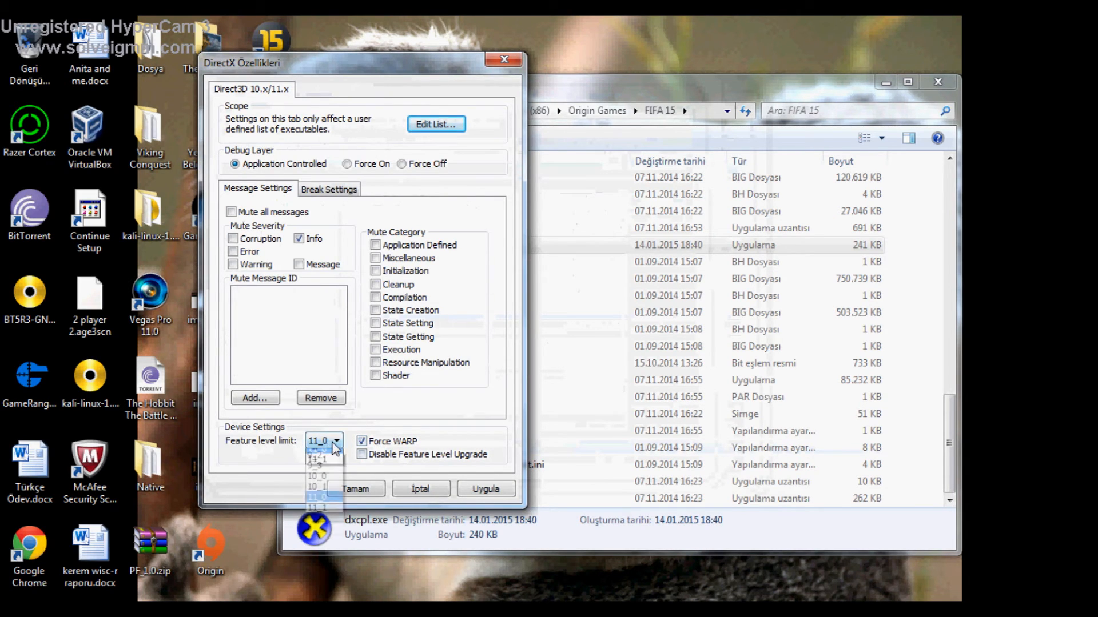
pyautogui.click(315, 456)
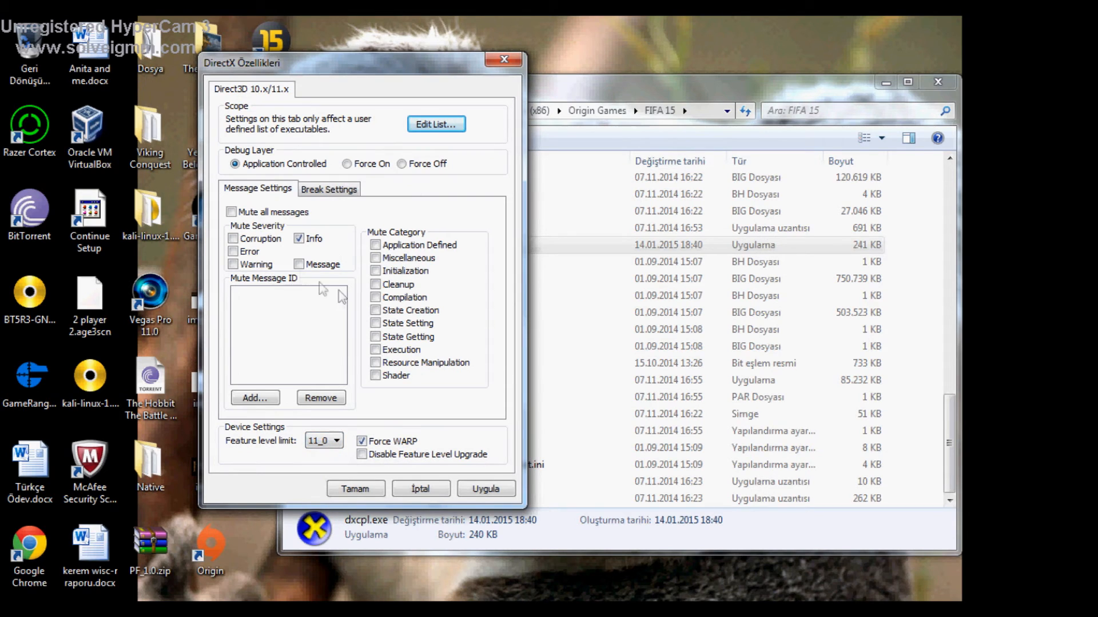
pyautogui.moveTo(430, 274)
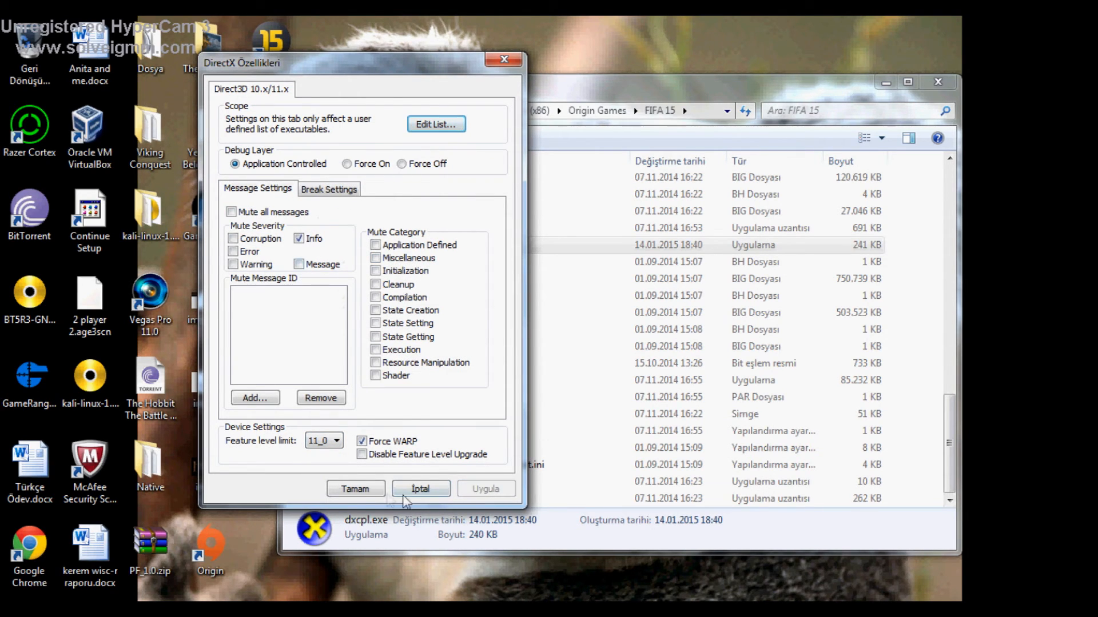
pyautogui.click(421, 489)
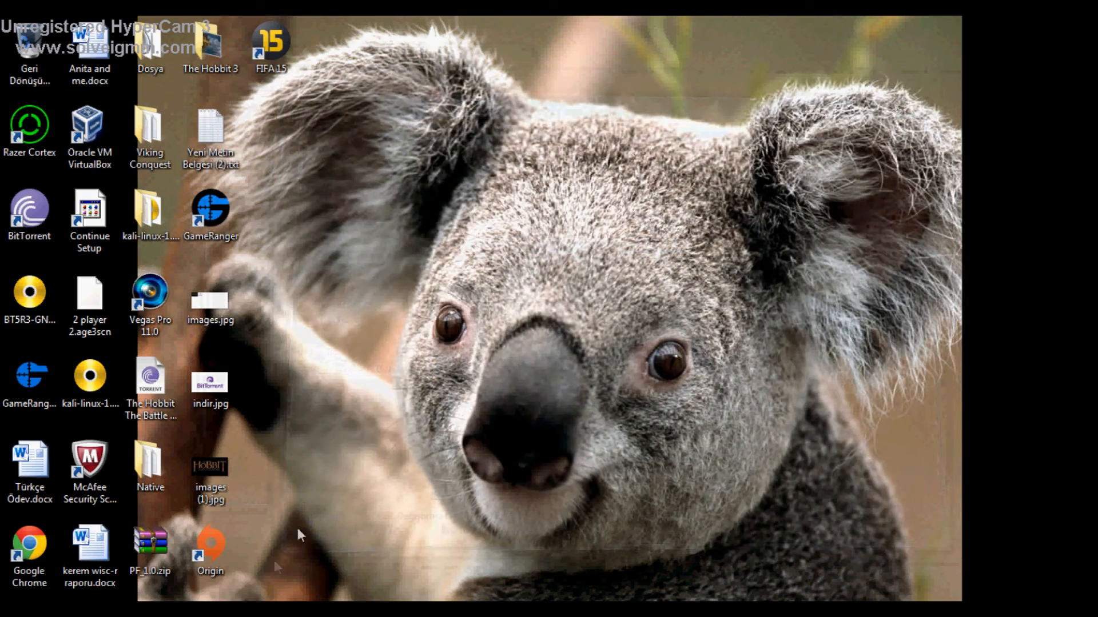
# - Start Origin and launch FIFA 15 from the My Games library
pyautogui.doubleClick(210, 544)
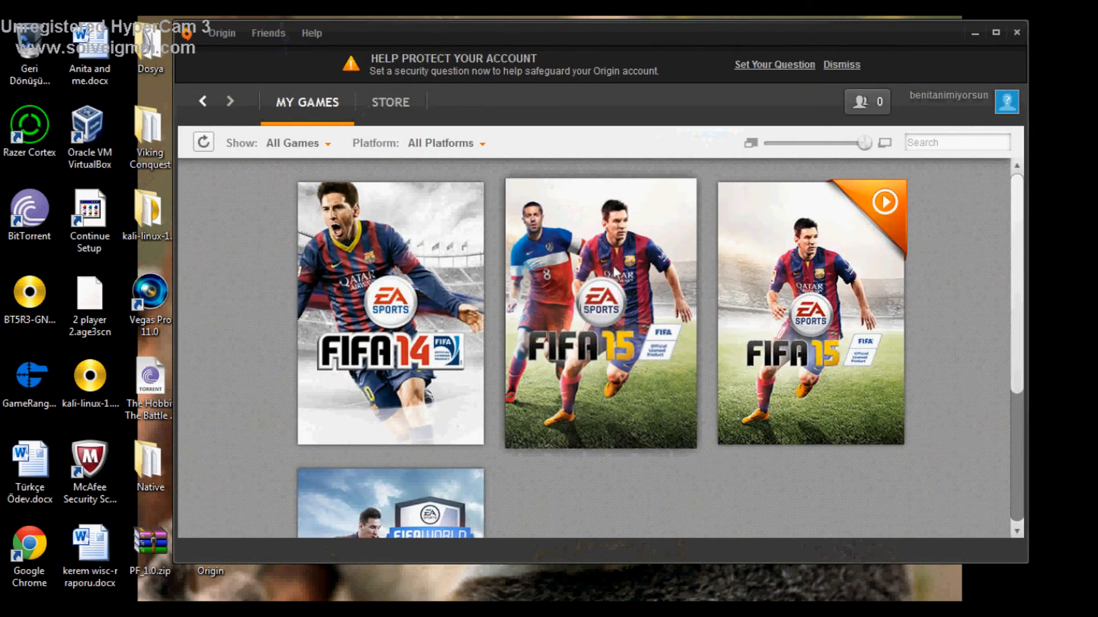
pyautogui.moveTo(652, 360)
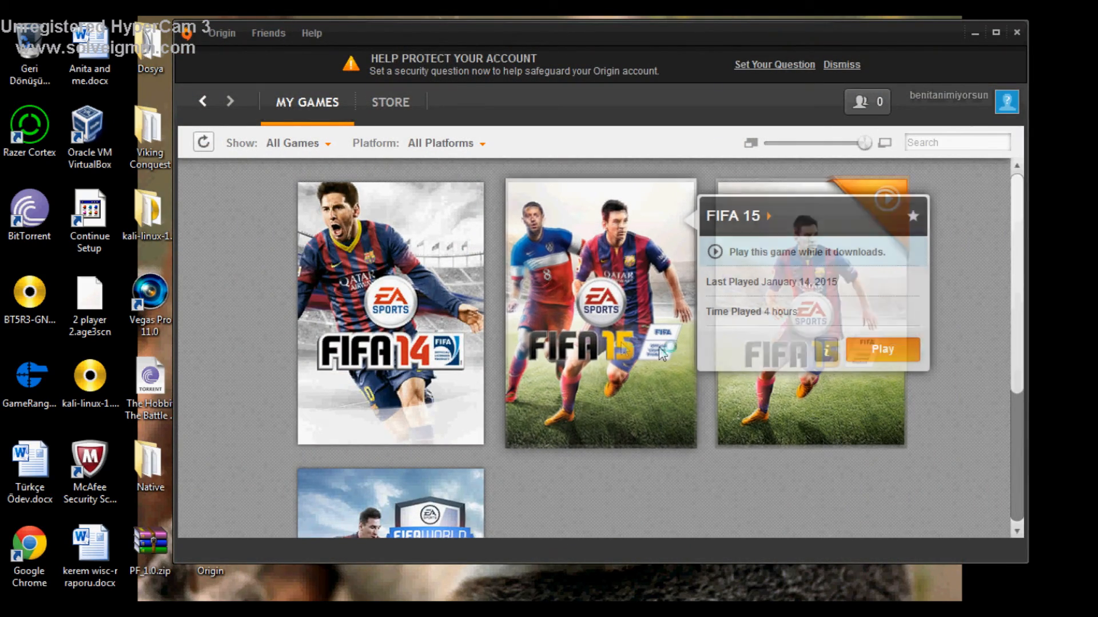
pyautogui.click(883, 350)
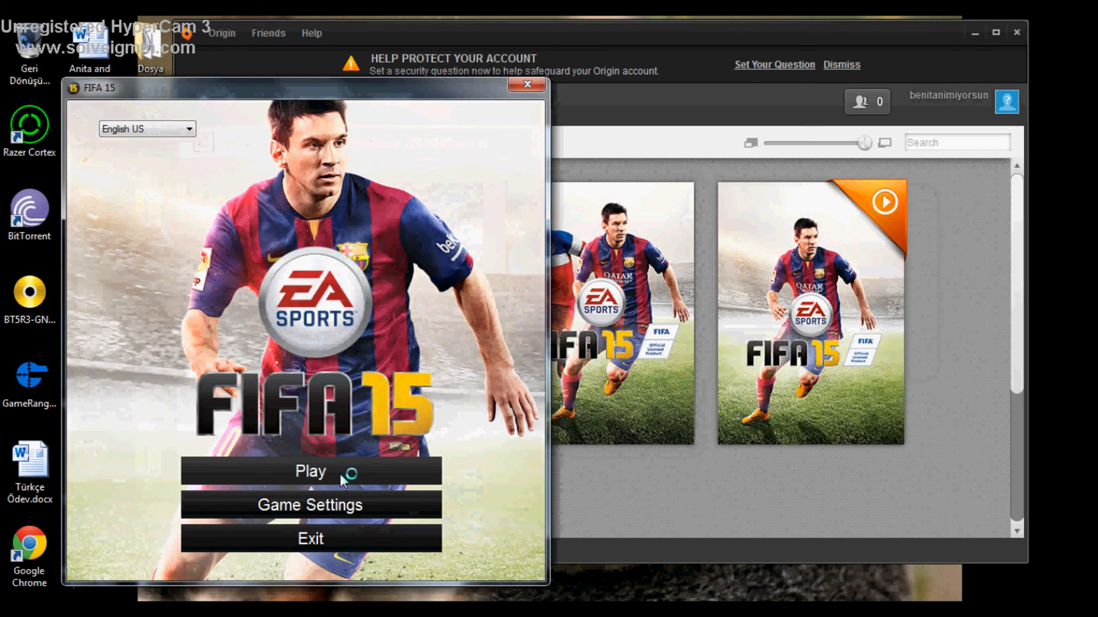